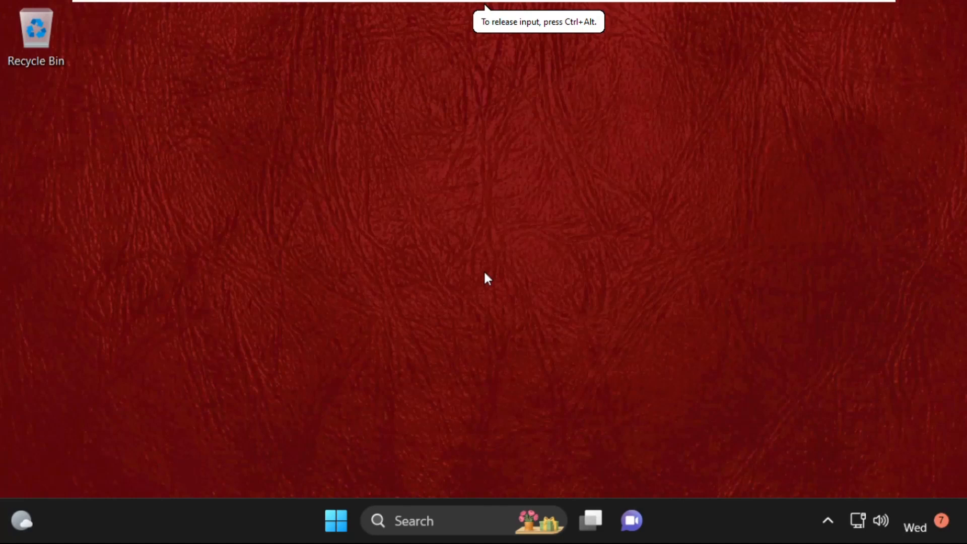
mouse_move(349, 336)
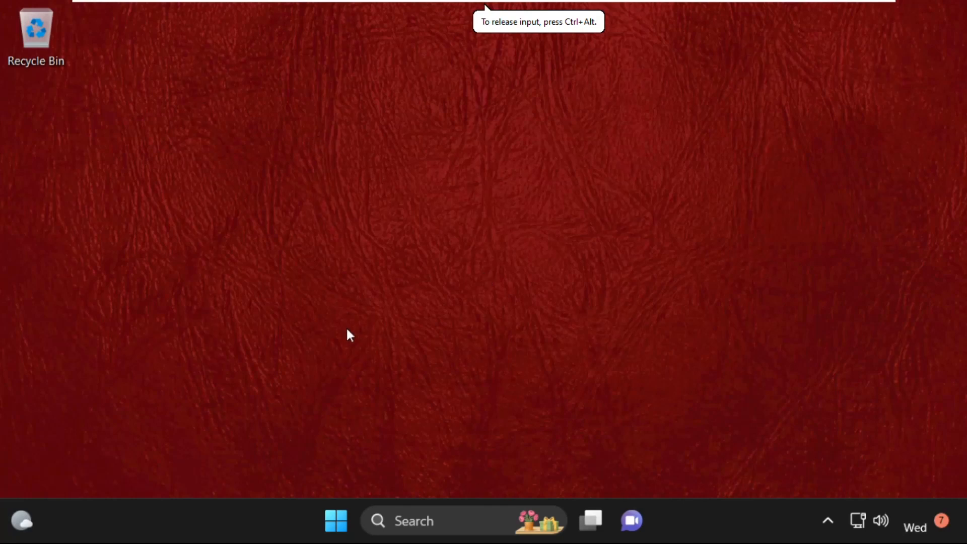
mouse_move(697, 435)
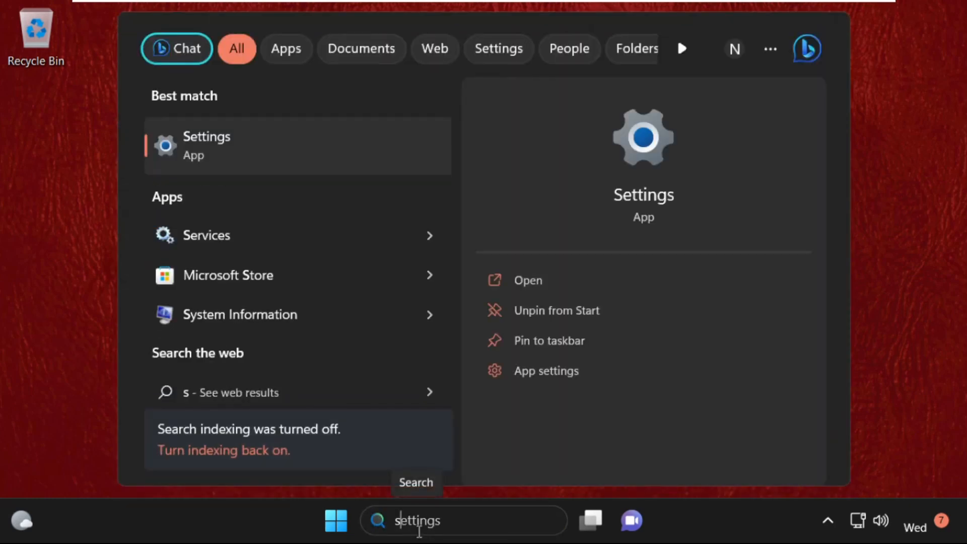
Search the taskbar for 'services' to find the Services app.
text(services)
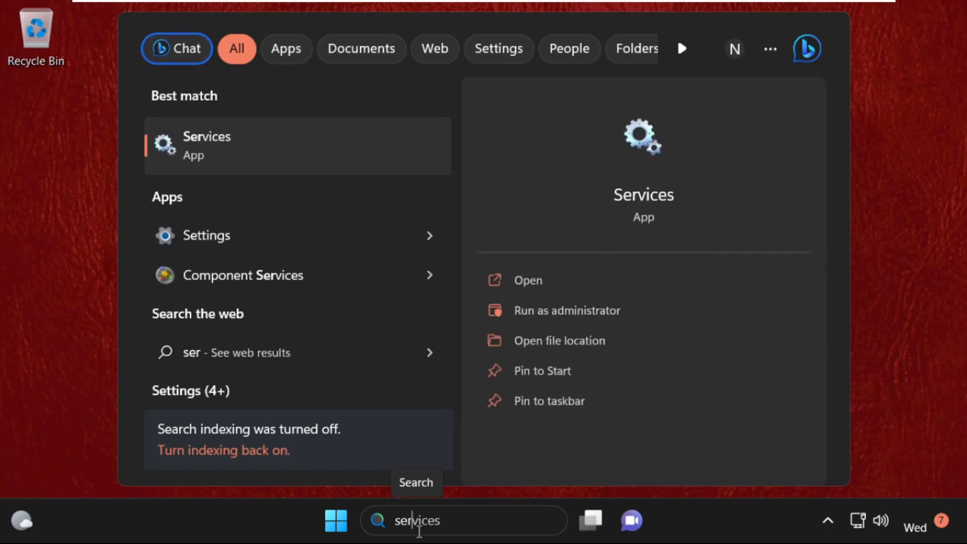
mouse_move(266, 198)
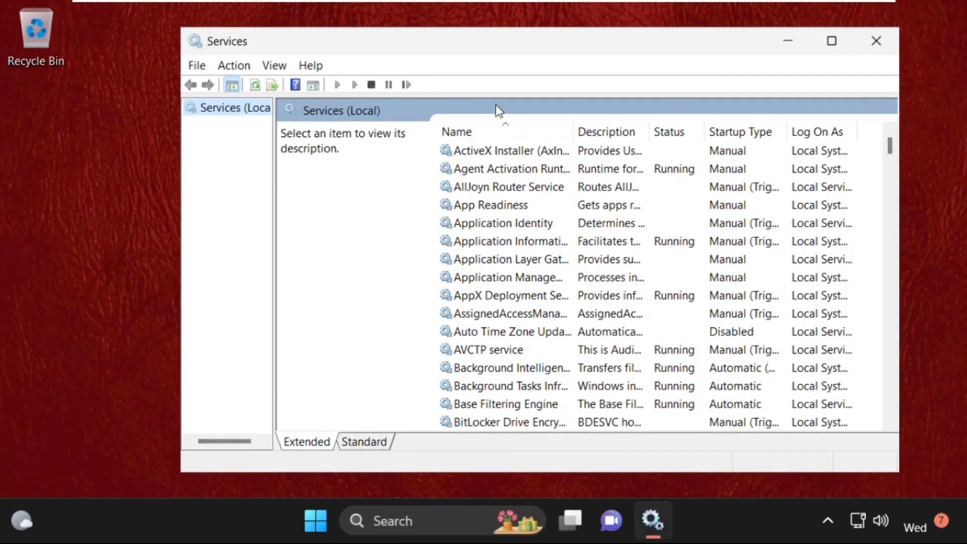
Browse the services list, widen the Name column, and select Performance Logs & Alerts.
click(484, 241)
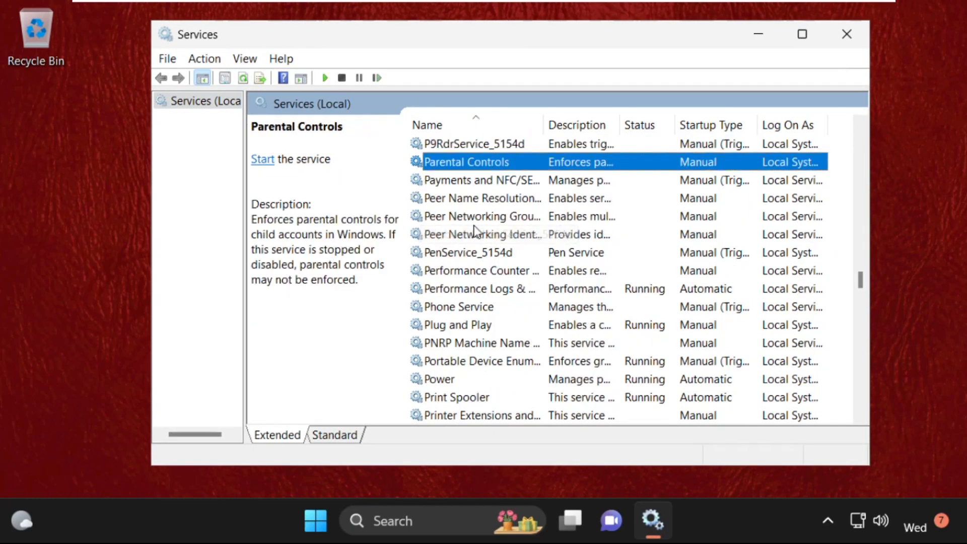
click(481, 343)
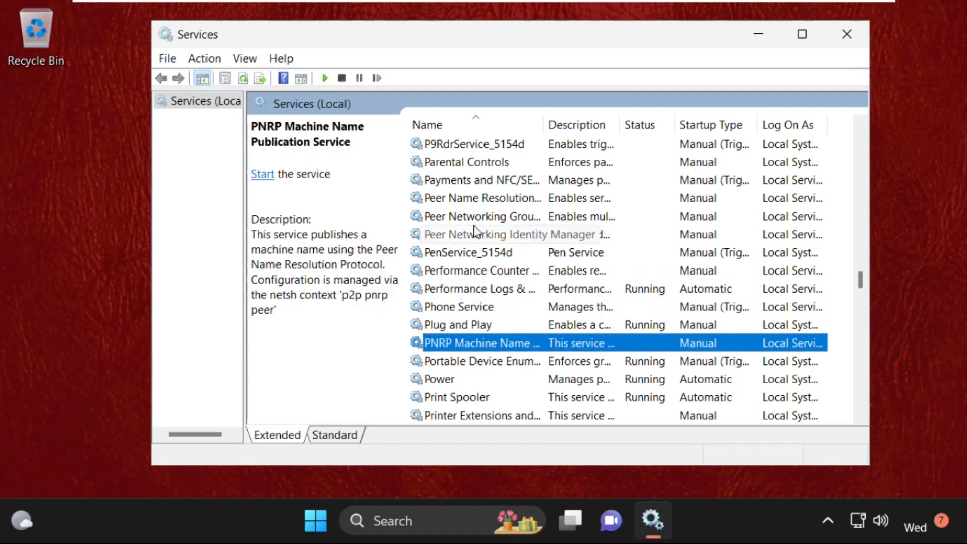
scroll(down, 3)
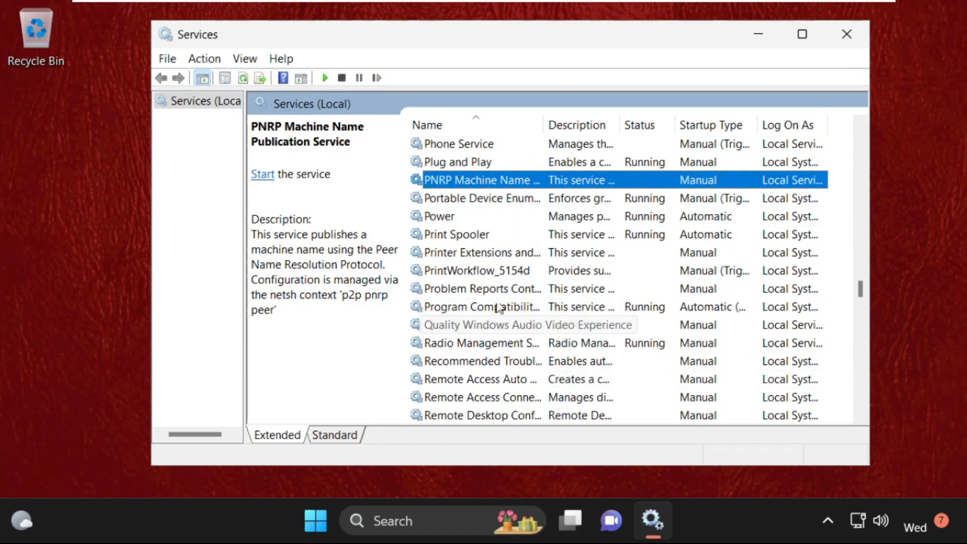
scroll(up, 3)
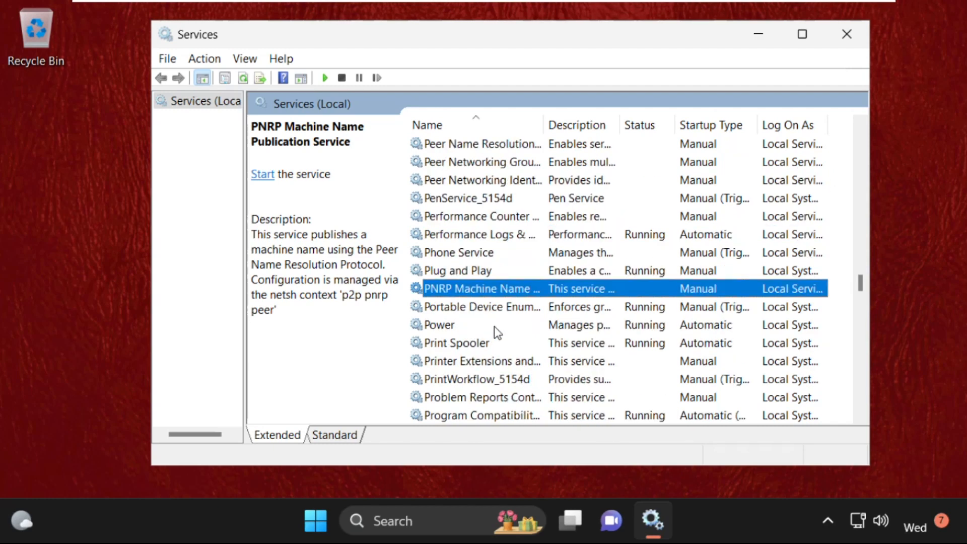
click(481, 234)
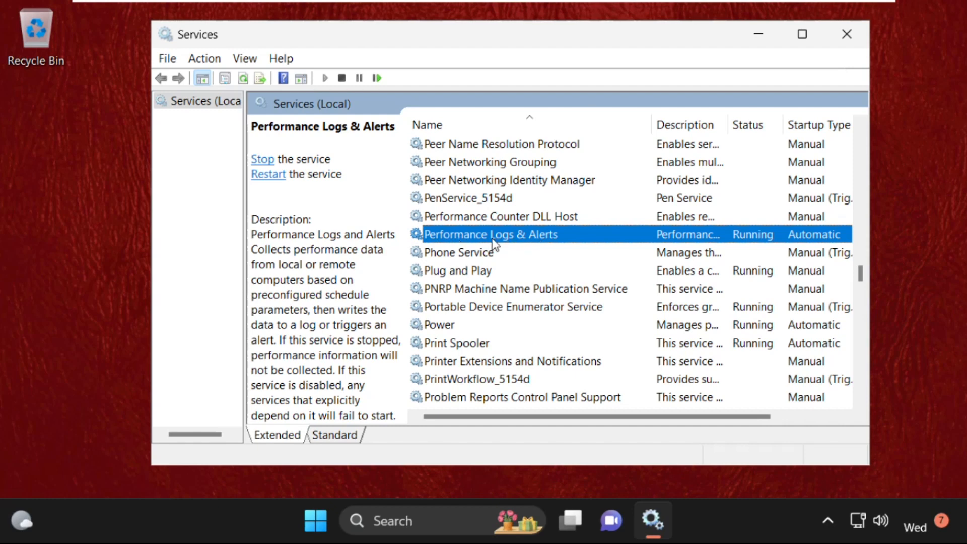
right_click(490, 234)
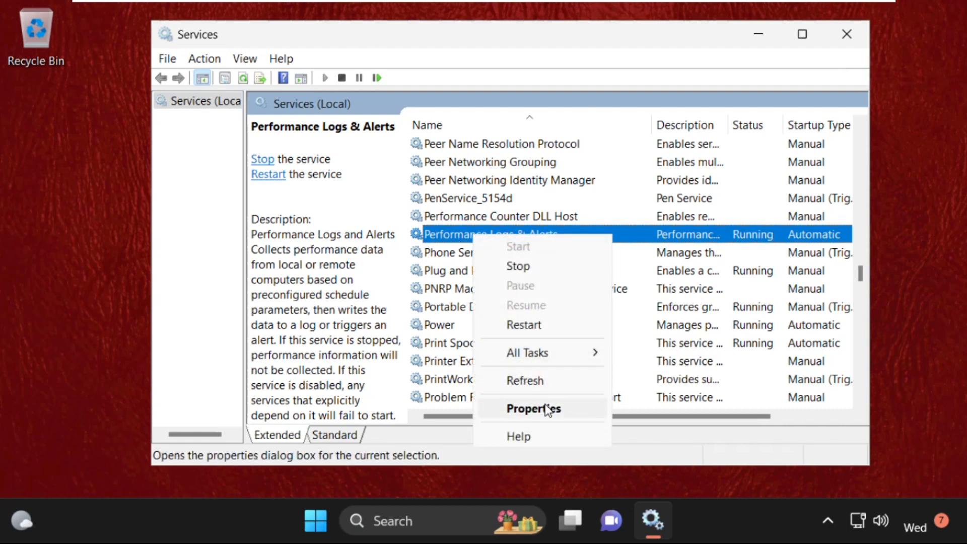
click(533, 409)
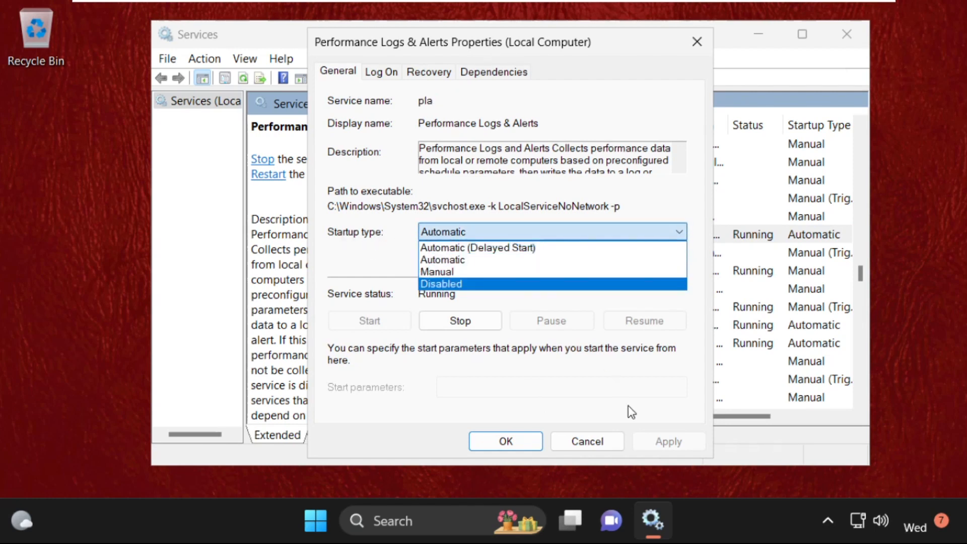
click(442, 260)
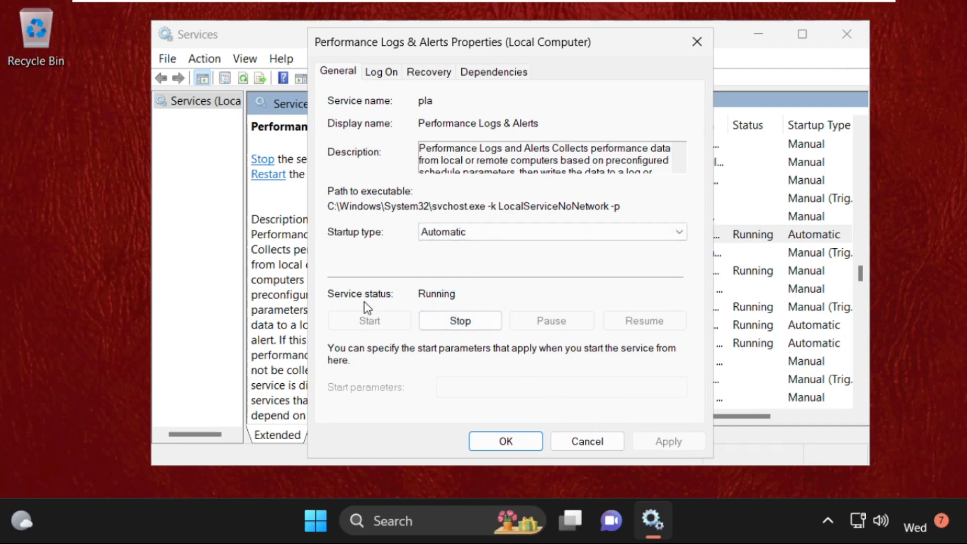
mouse_move(505, 441)
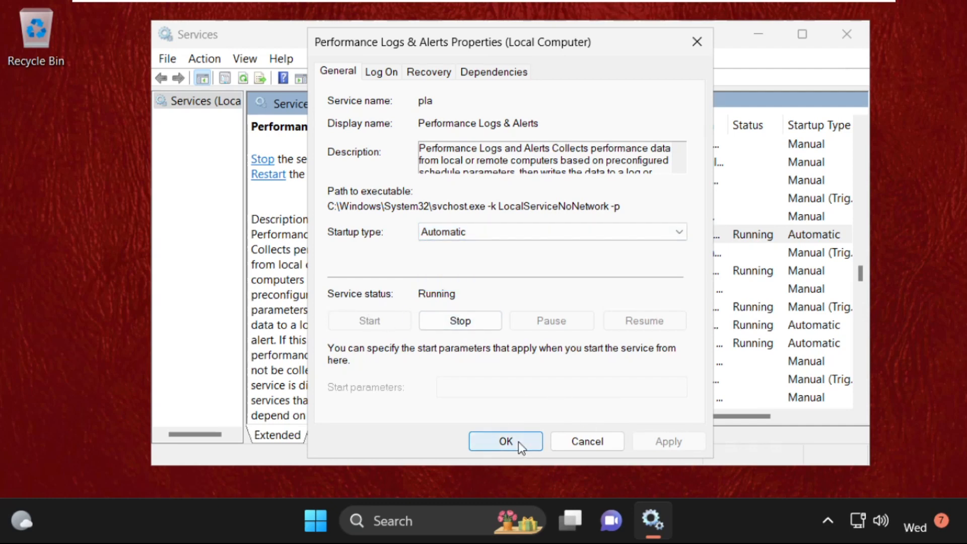
click(505, 442)
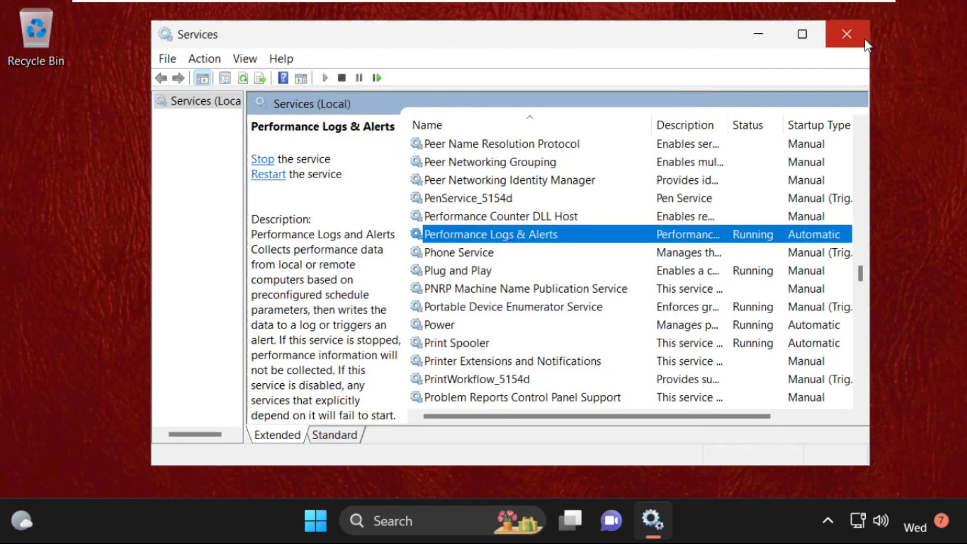
Close Services and enter msconfig in the Run dialog.
click(847, 34)
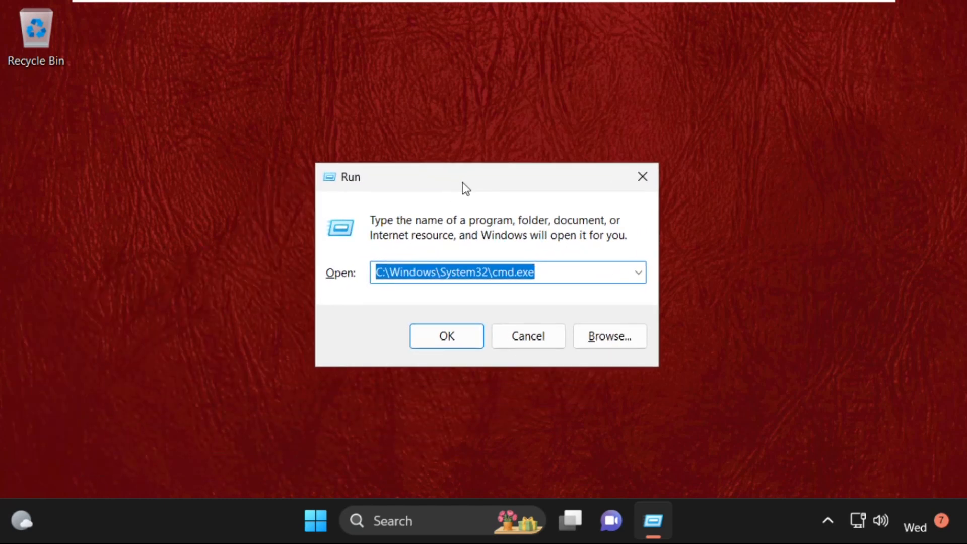
text(msconfig)
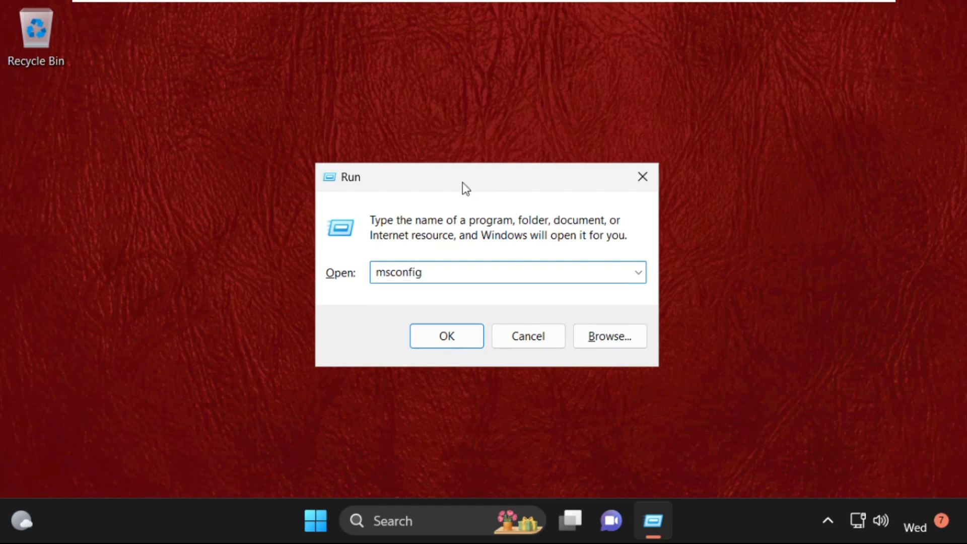
Launch System Configuration, tick Safe boot (Minimal) on the Boot tab, and accept.
click(446, 335)
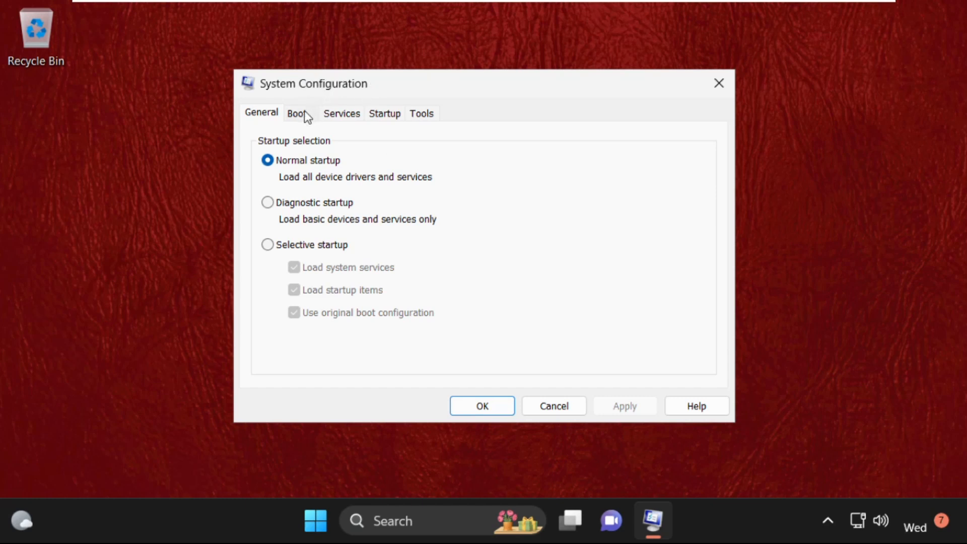
click(297, 112)
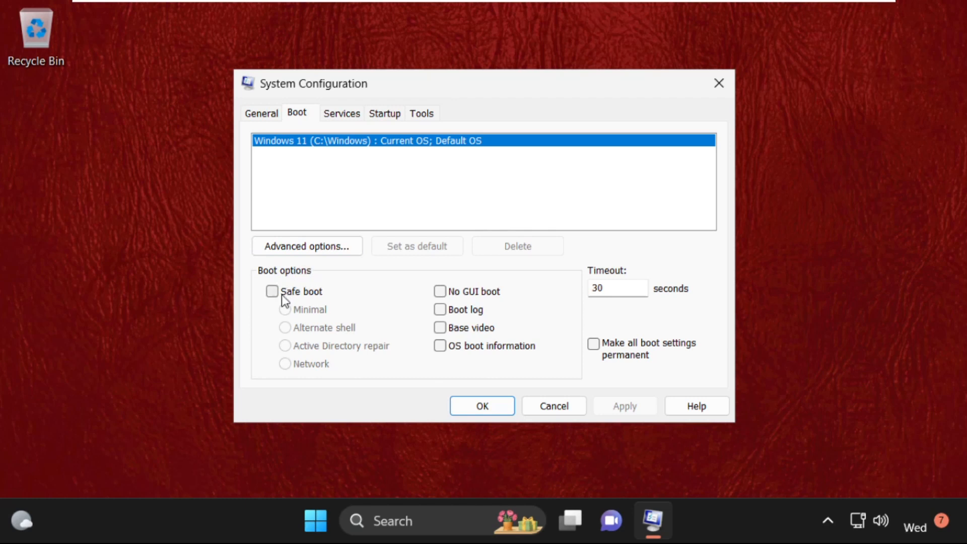
click(272, 291)
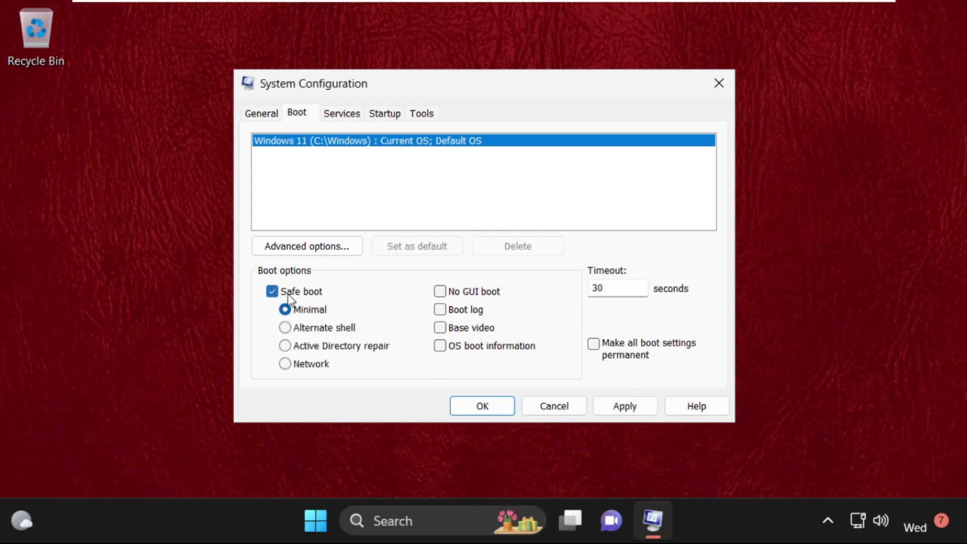
click(625, 406)
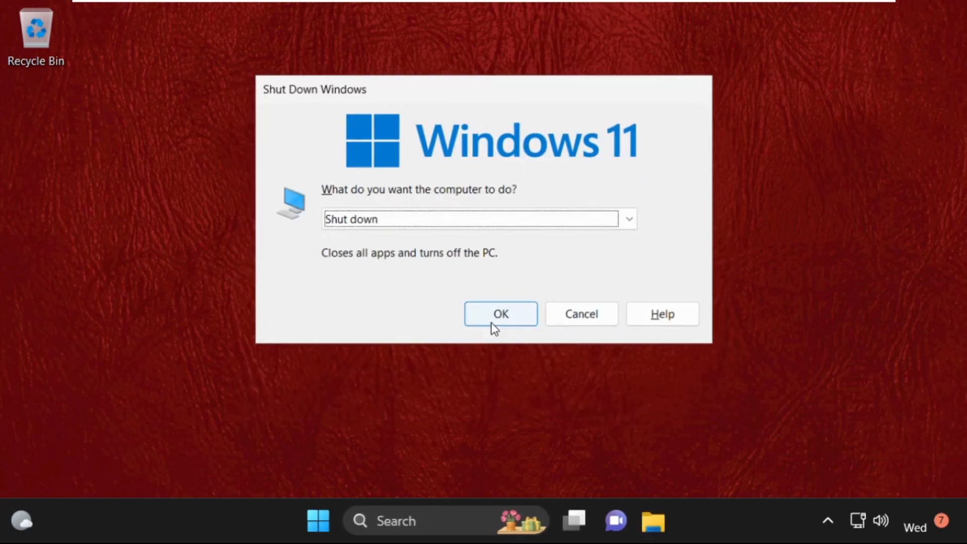
Restart into Safe Mode and open Device Manager from Search.
click(501, 314)
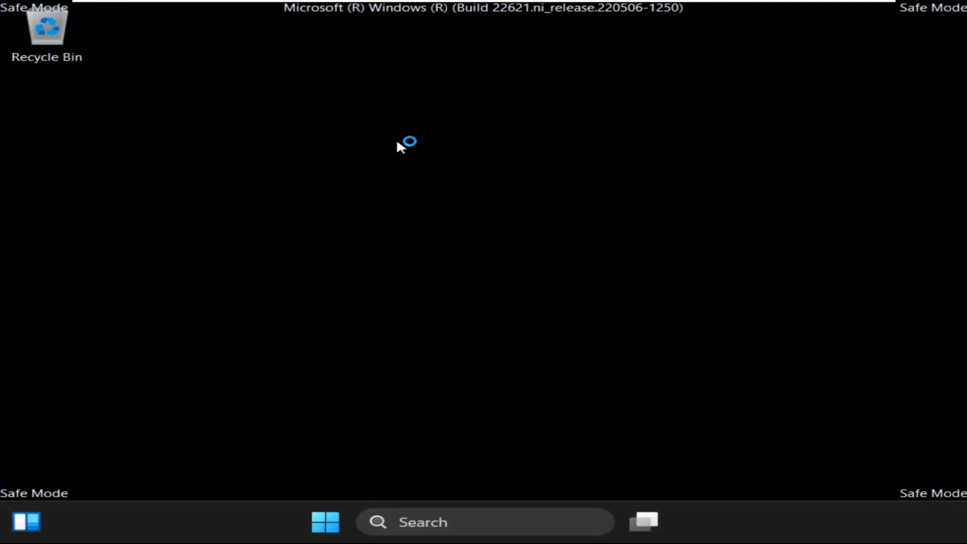
mouse_move(934, 24)
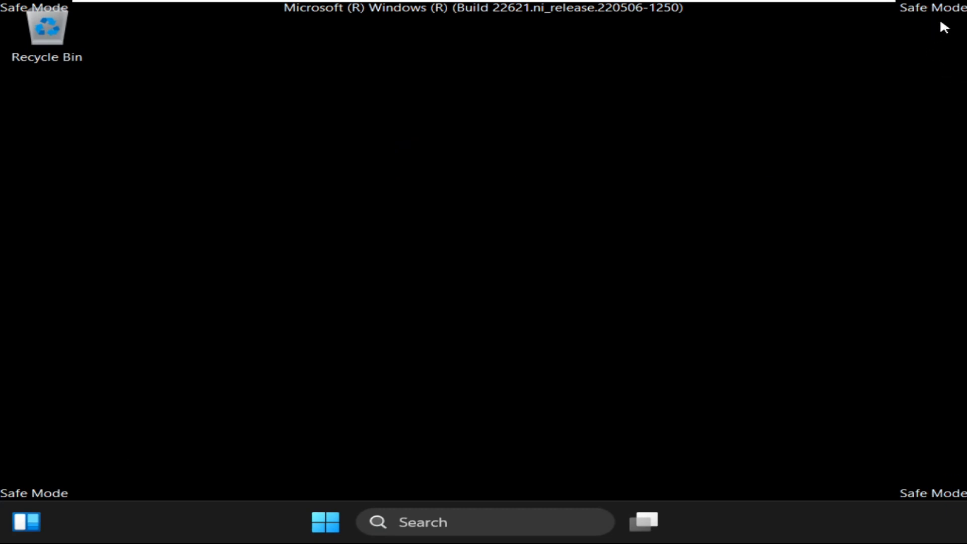
mouse_move(913, 40)
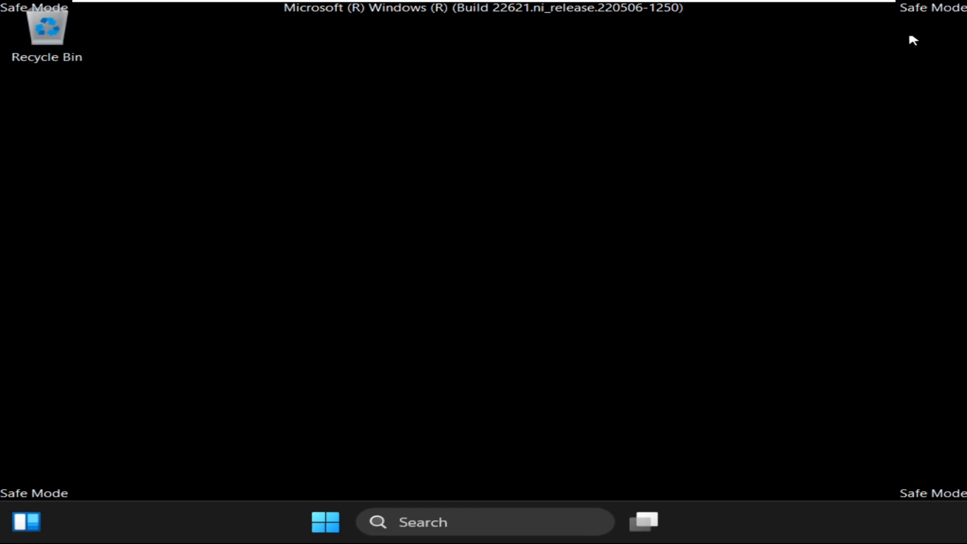
mouse_move(378, 251)
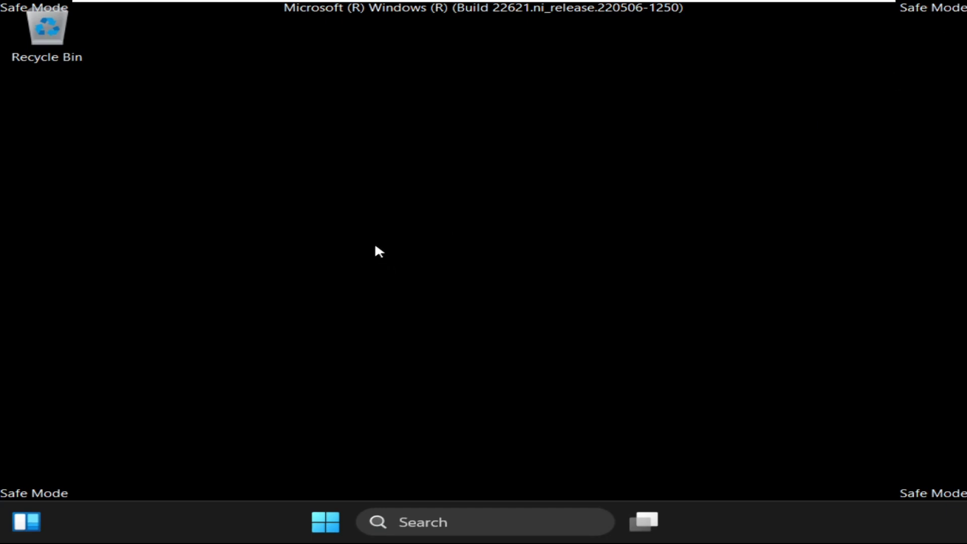
click(484, 522)
text(de)
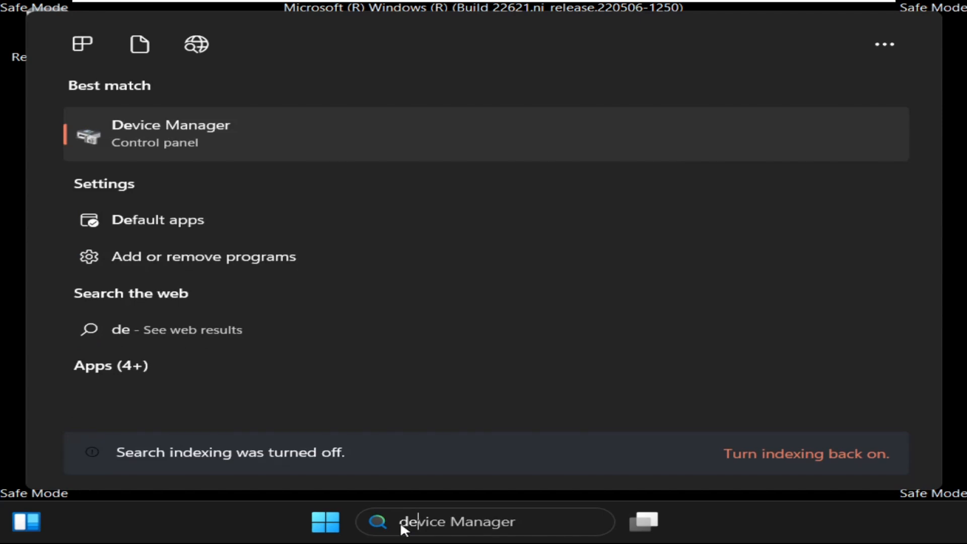
mouse_move(179, 143)
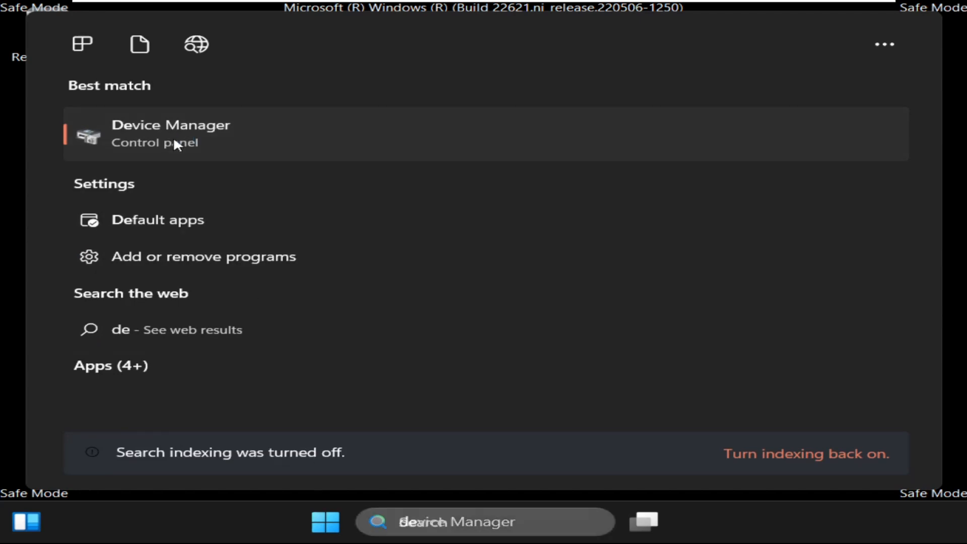
click(171, 133)
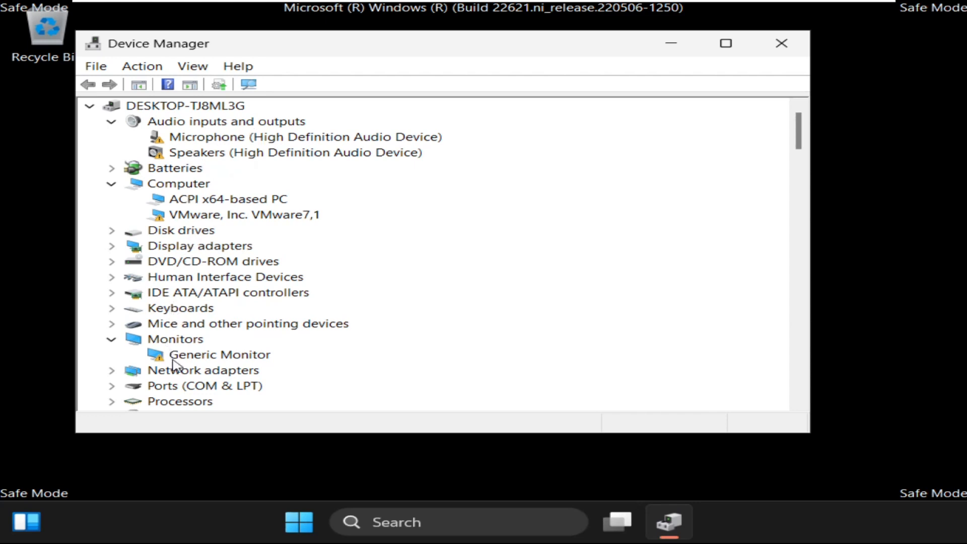
Uninstall the Intel(R) 82574L Gigabit Network Connection and close Device Manager.
click(112, 371)
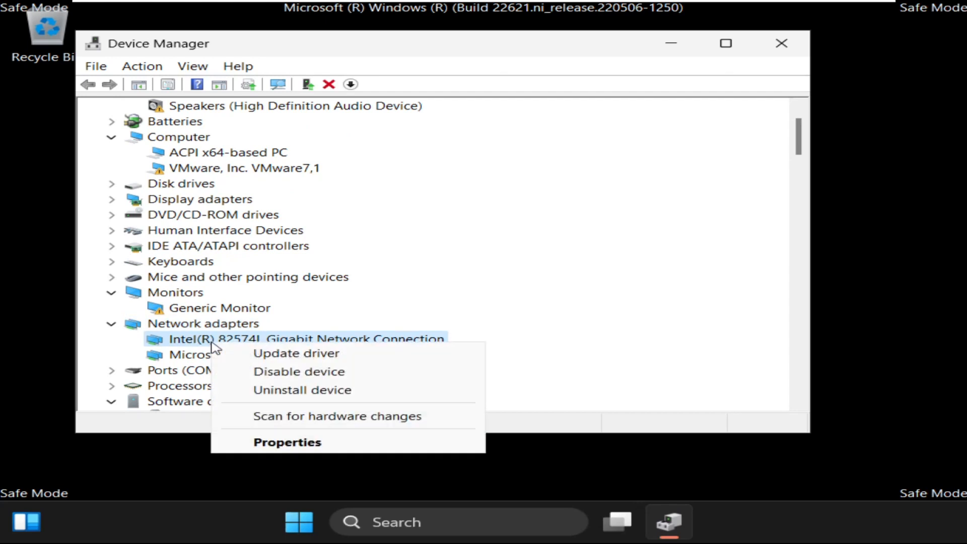
click(302, 390)
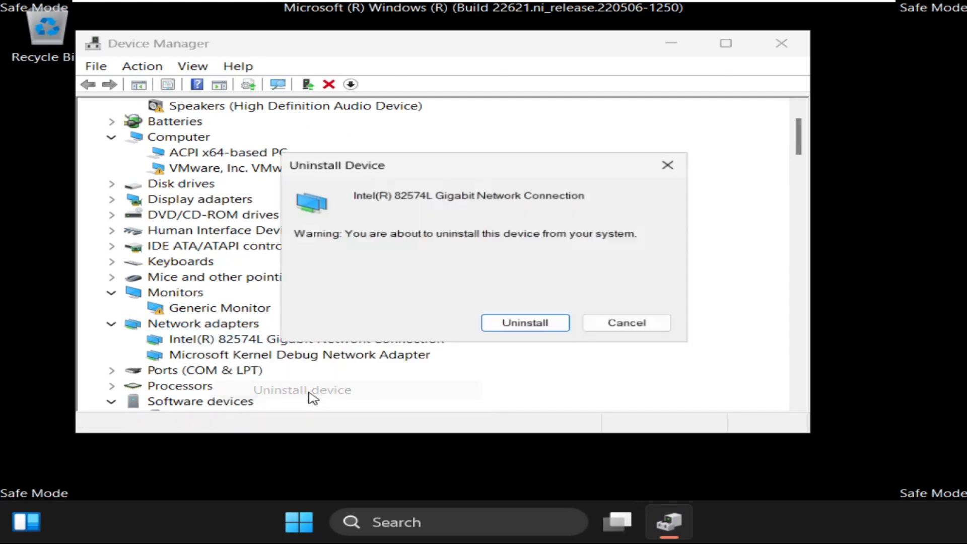
click(524, 322)
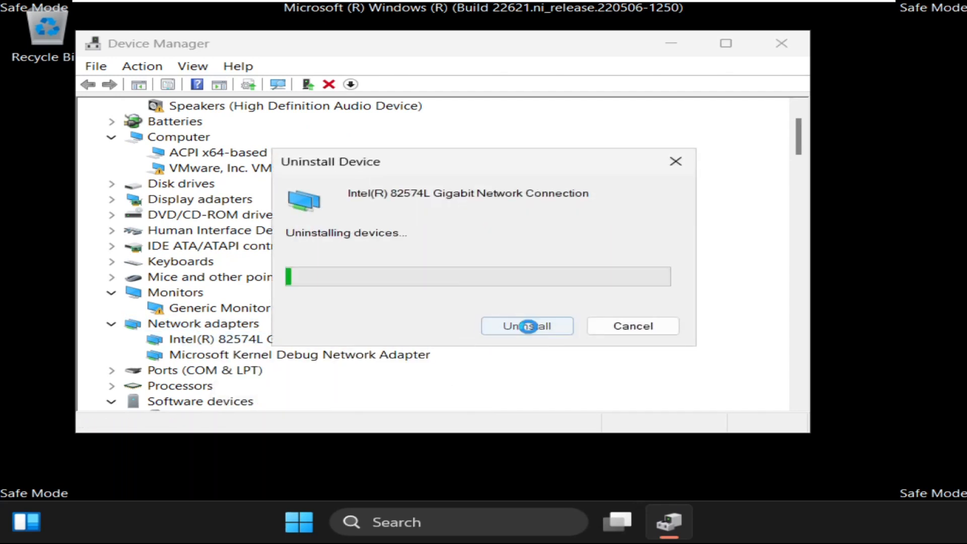
click(526, 326)
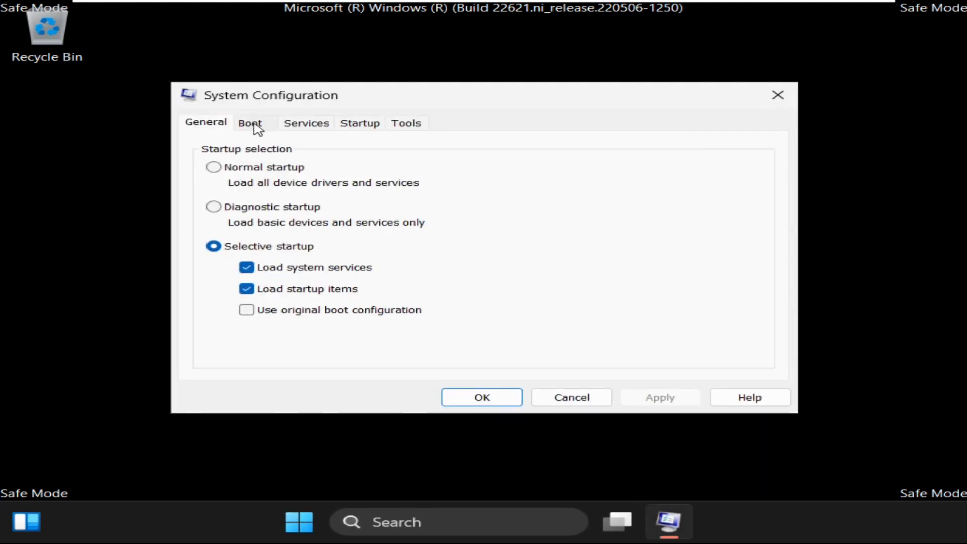
Clear Safe boot on the Boot tab and save with OK.
click(250, 123)
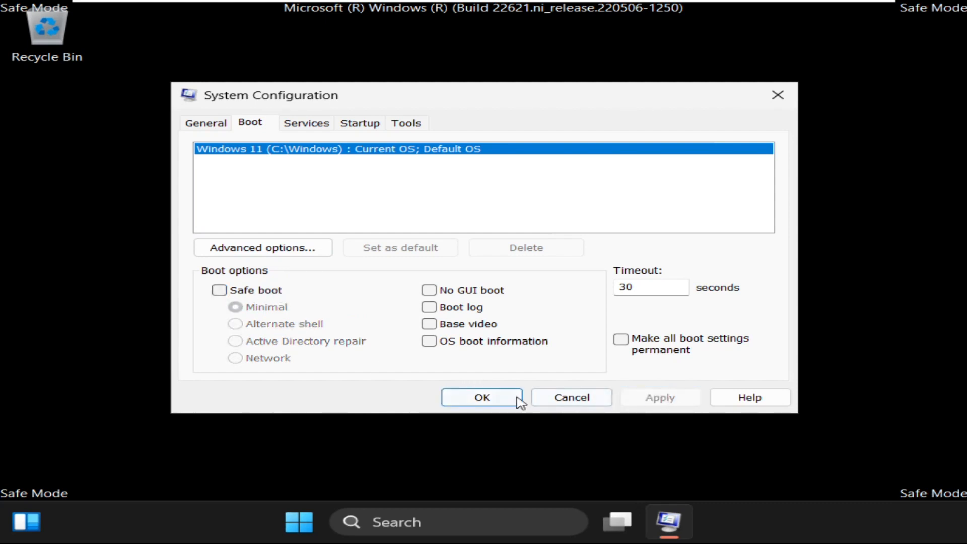
click(482, 397)
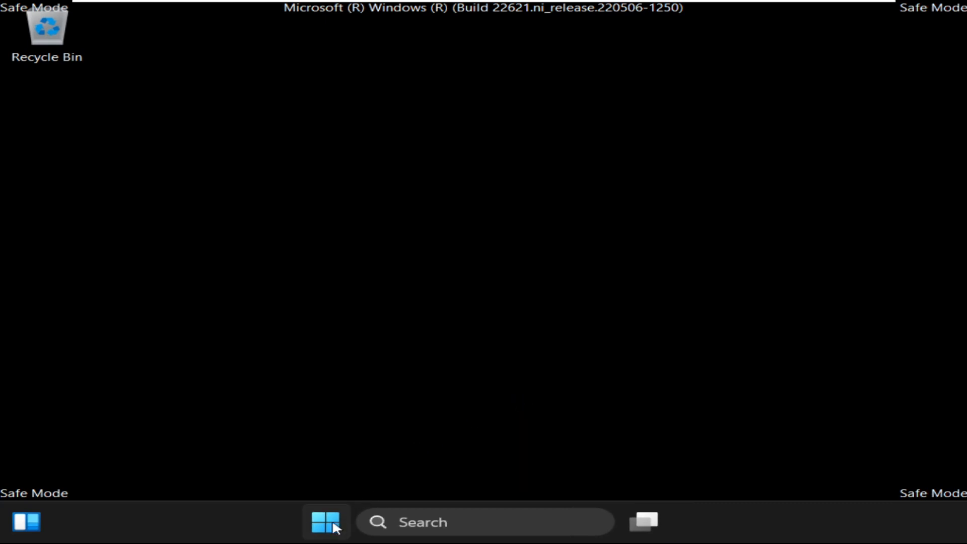
Restart Windows from the Start menu power options to return to normal mode.
click(326, 522)
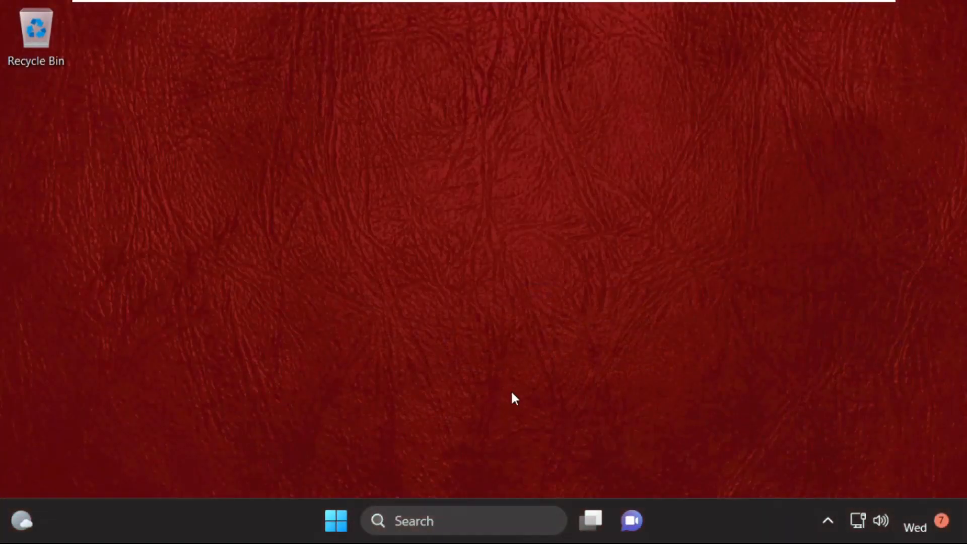
mouse_move(508, 244)
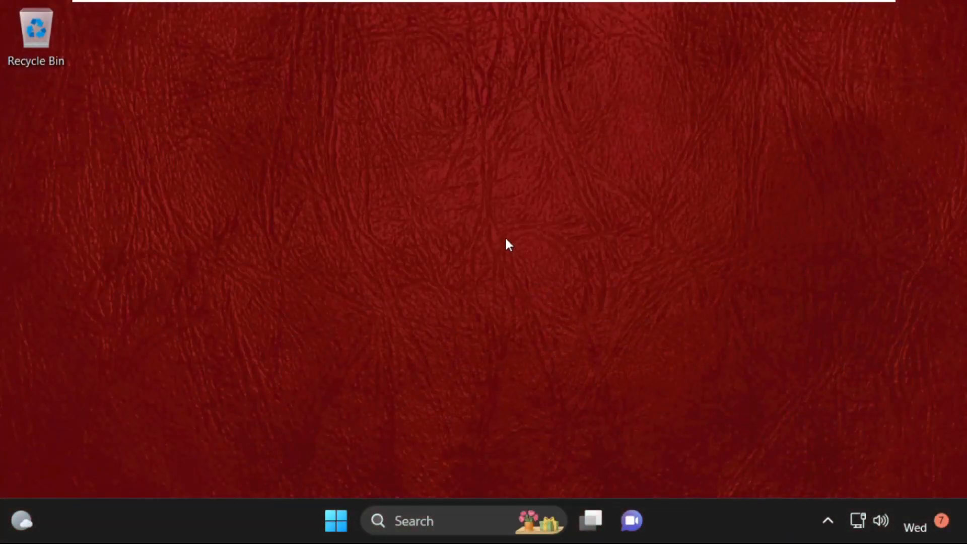
click(413, 520)
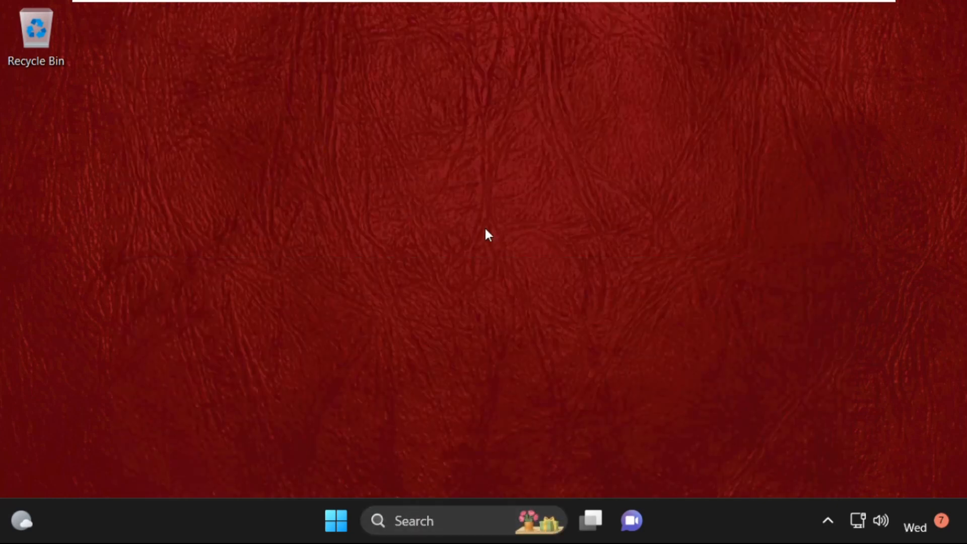
In Task Manager's Run new task, browse to C:\Windows\System32\cmd.exe.
click(653, 520)
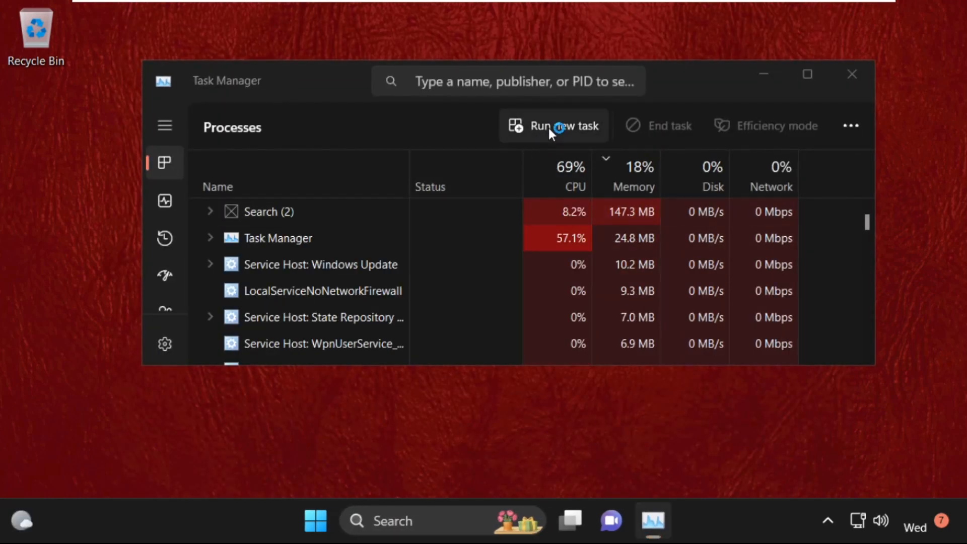
click(563, 126)
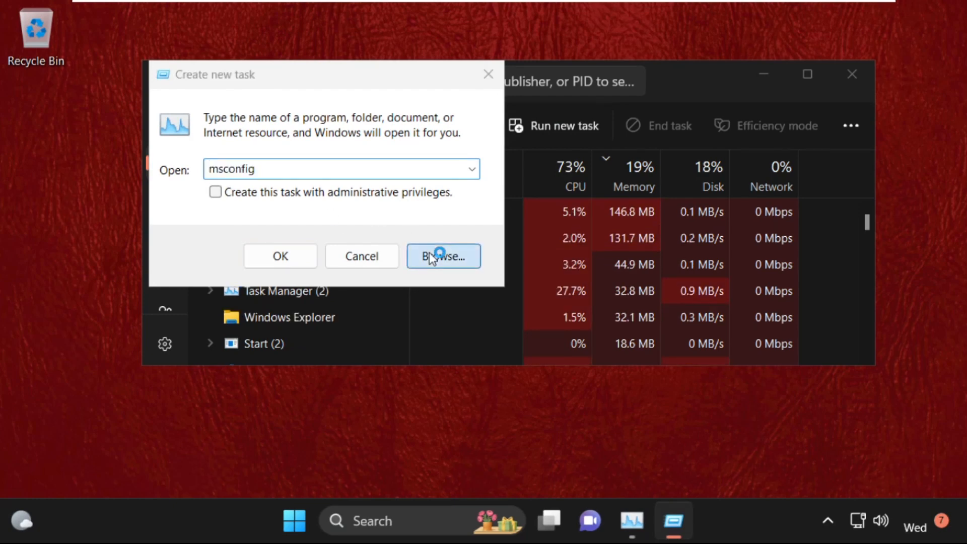
click(442, 256)
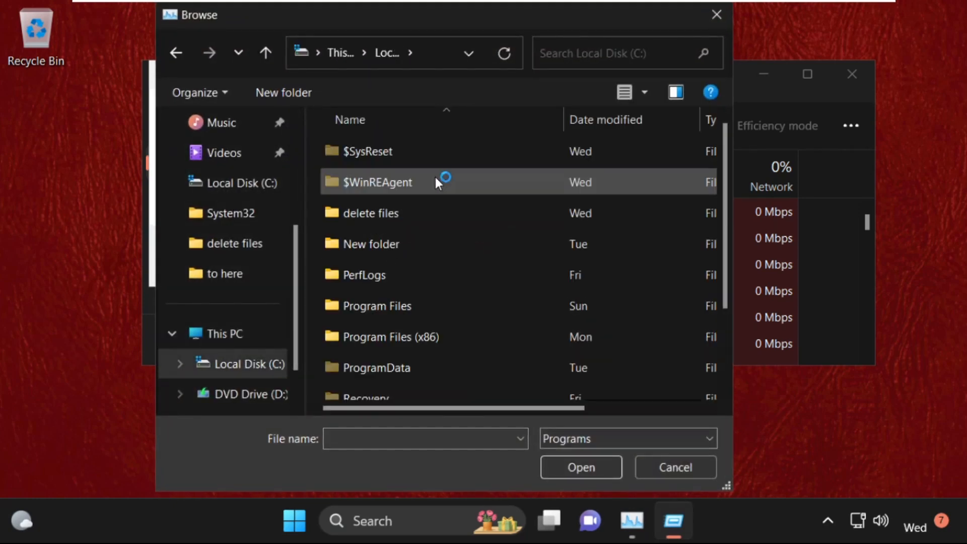
double_click(377, 181)
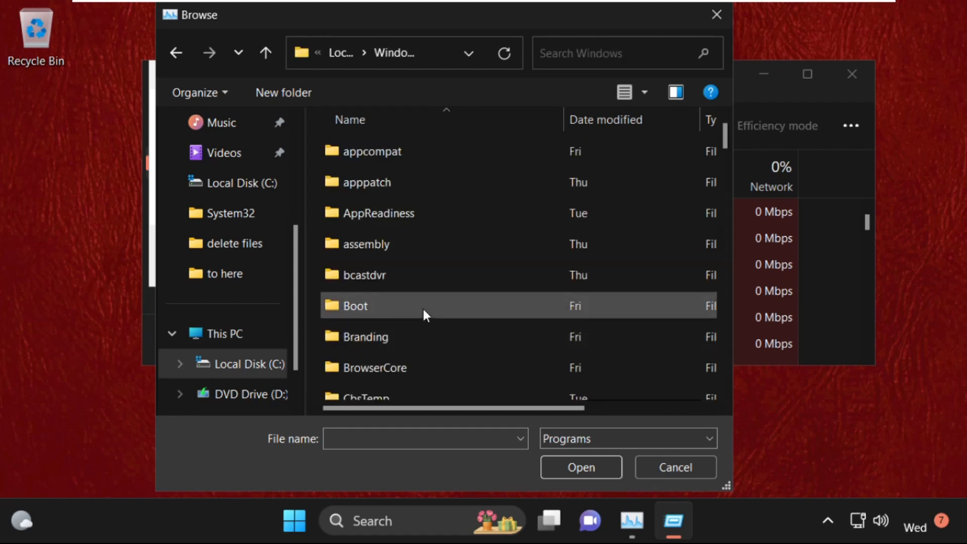
scroll(down, 3)
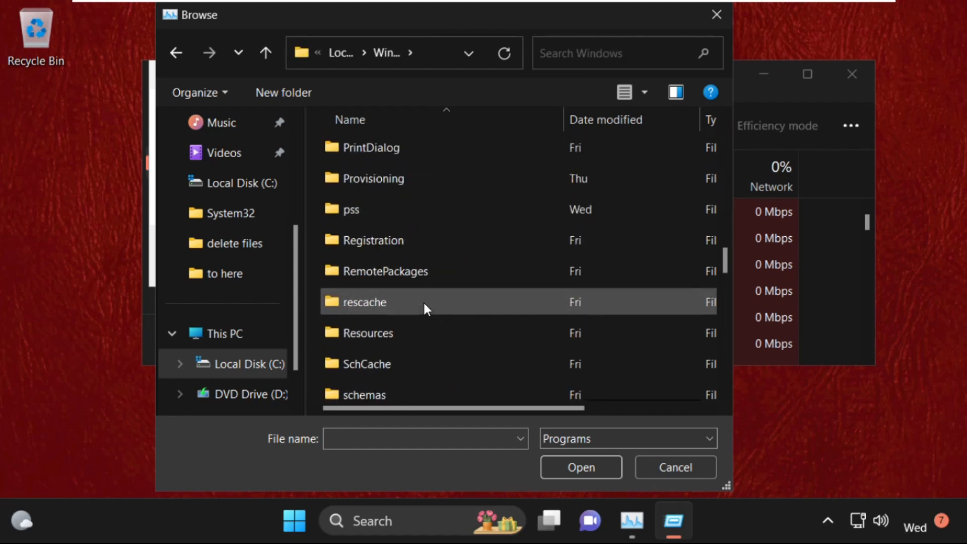
scroll(down, 3)
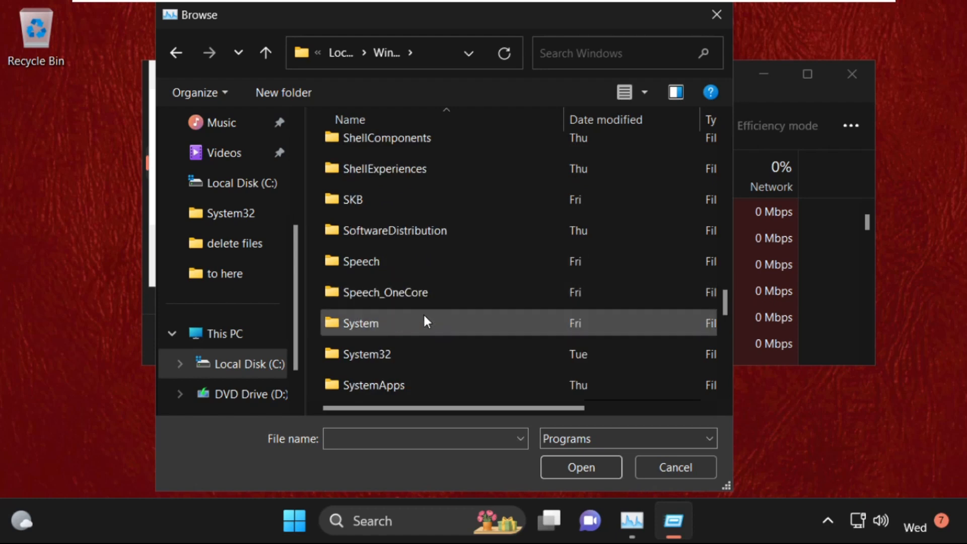
double_click(366, 354)
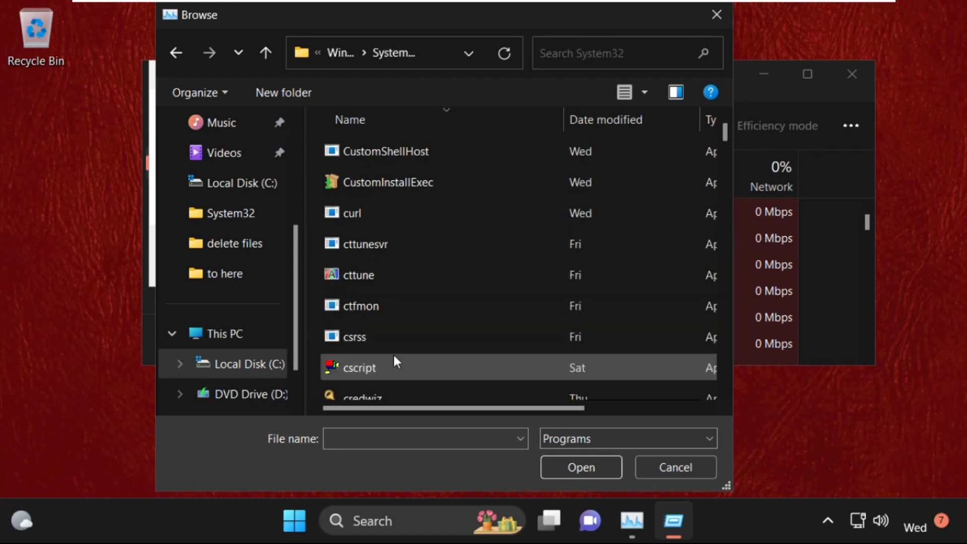
scroll(up, 3)
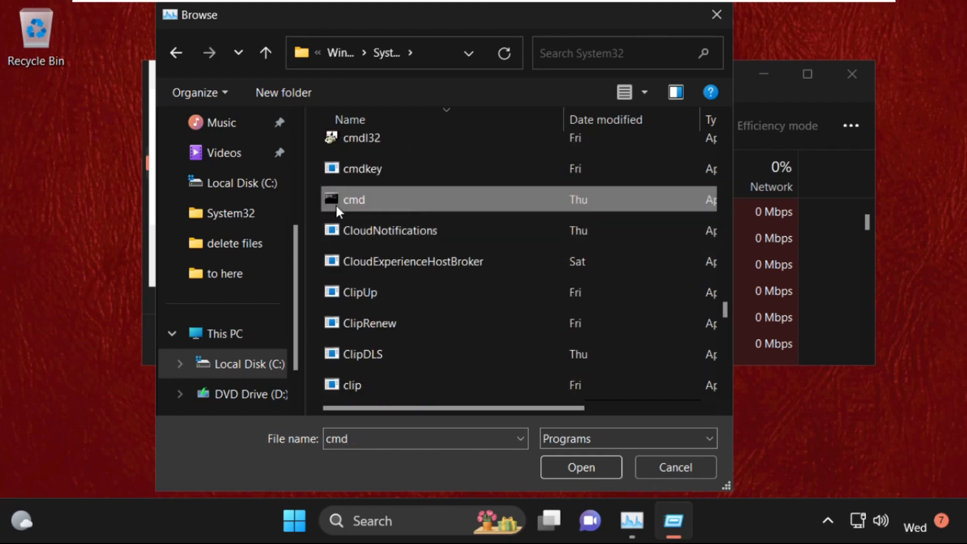
click(580, 467)
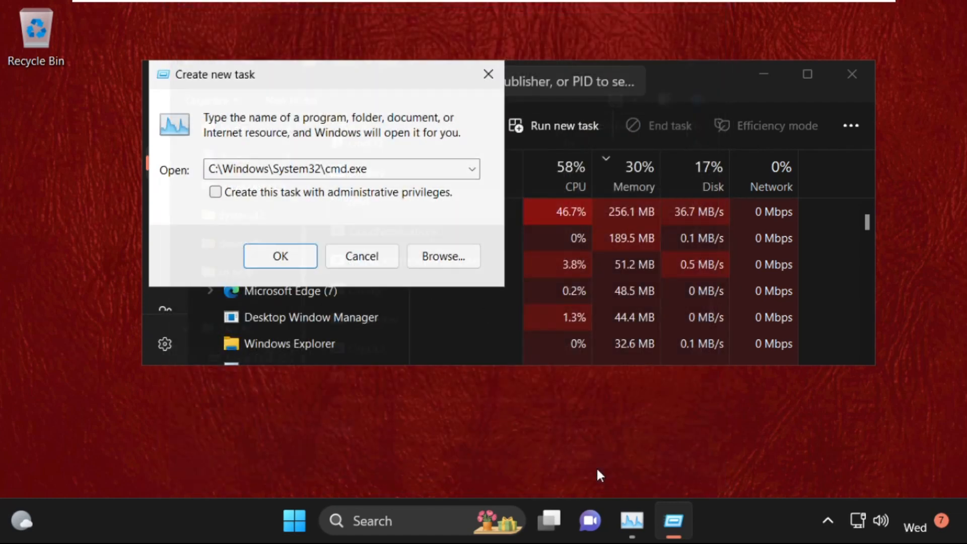
Tick 'Create this task with administrative privileges' and launch cmd.exe.
click(217, 192)
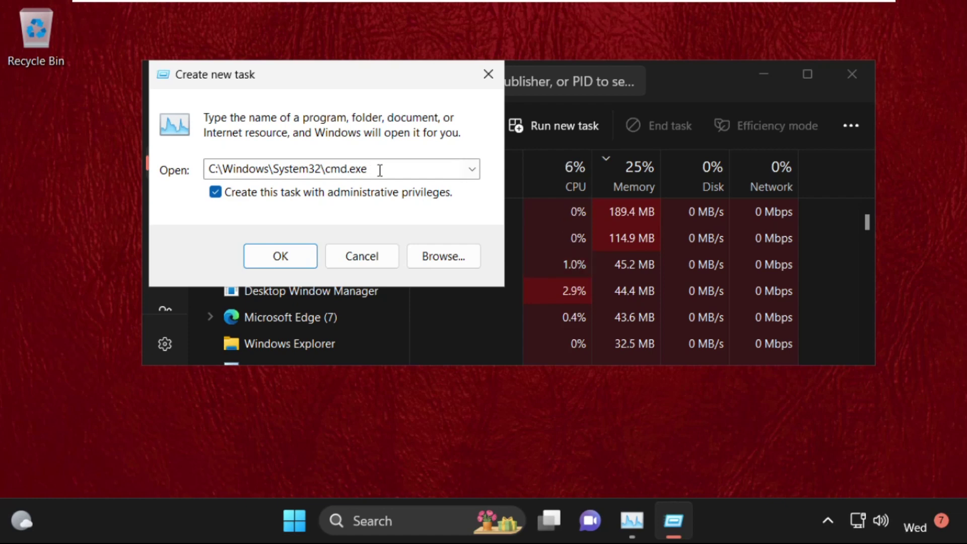
click(279, 256)
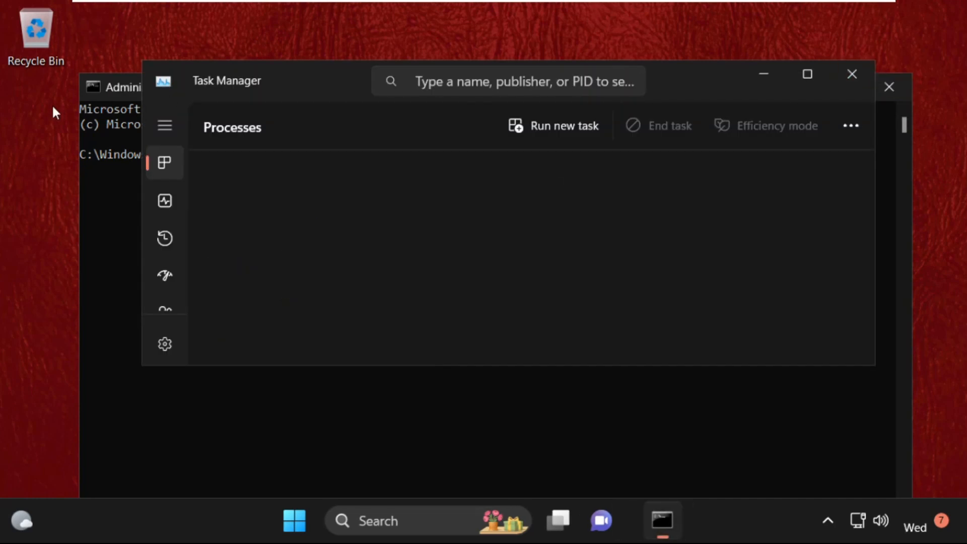
Run sfc /scannow in the admin Command Prompt, confirm no integrity violations, then close it.
click(852, 74)
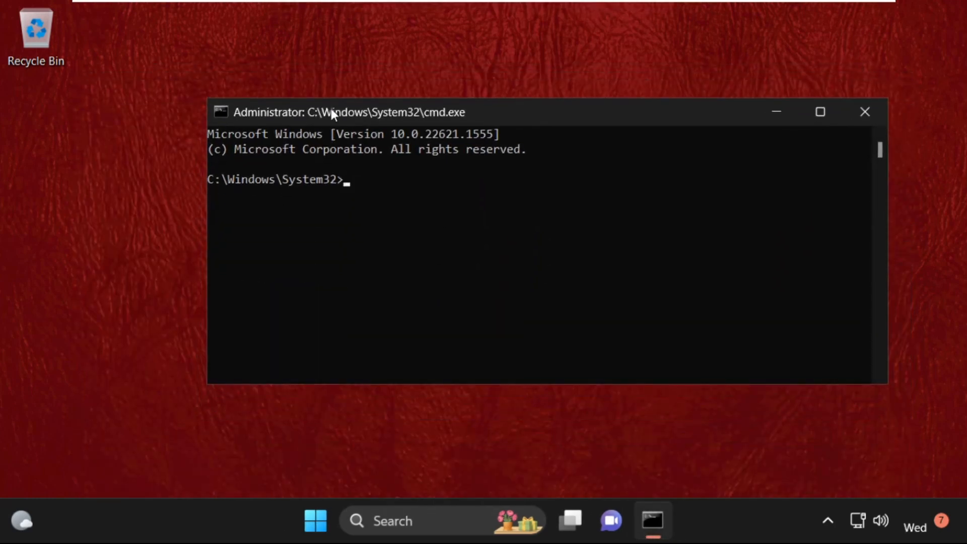
text(sfc /)
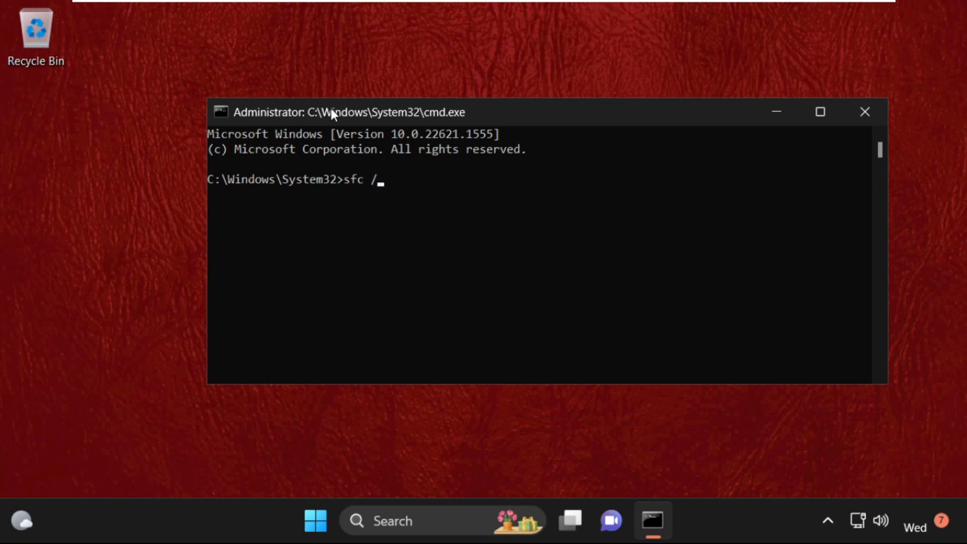
text(scanno)
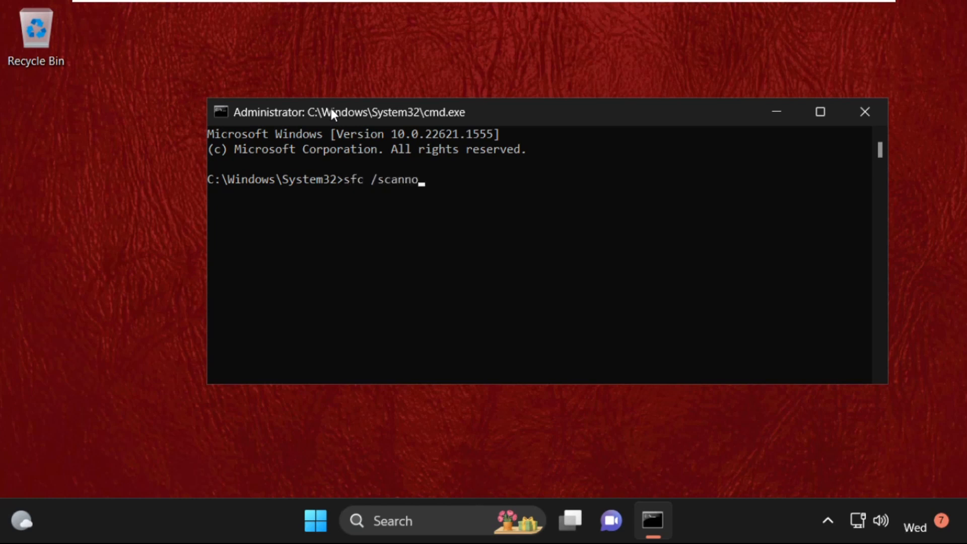
key(Return)
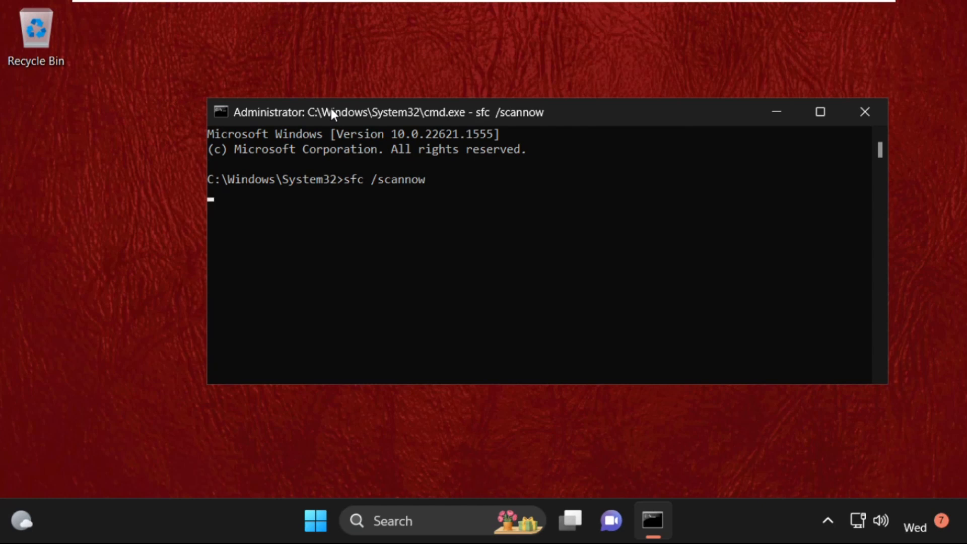
key(Return)
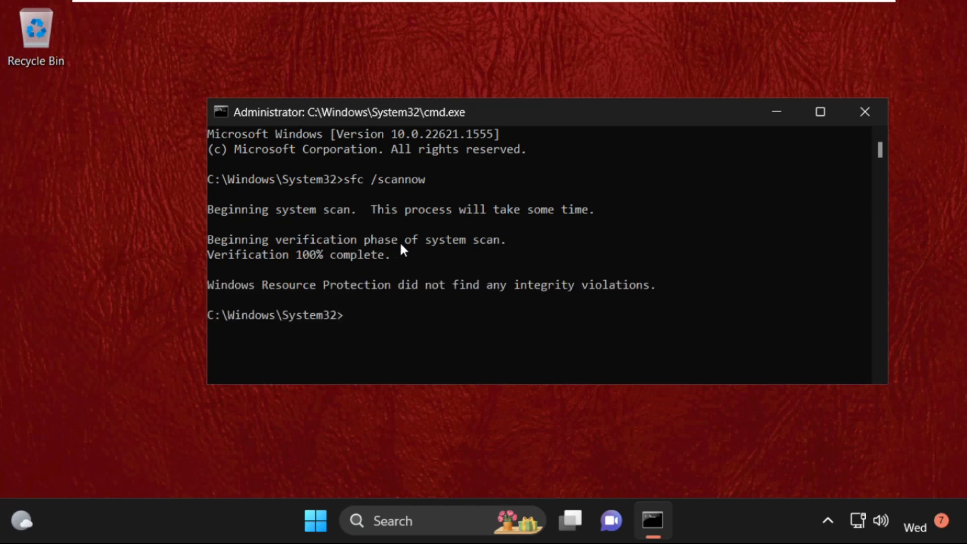
click(864, 111)
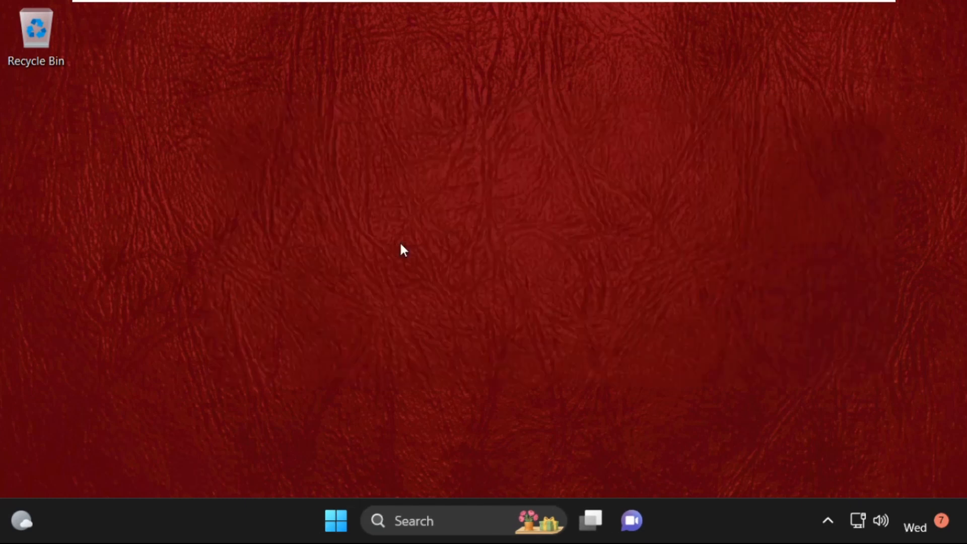